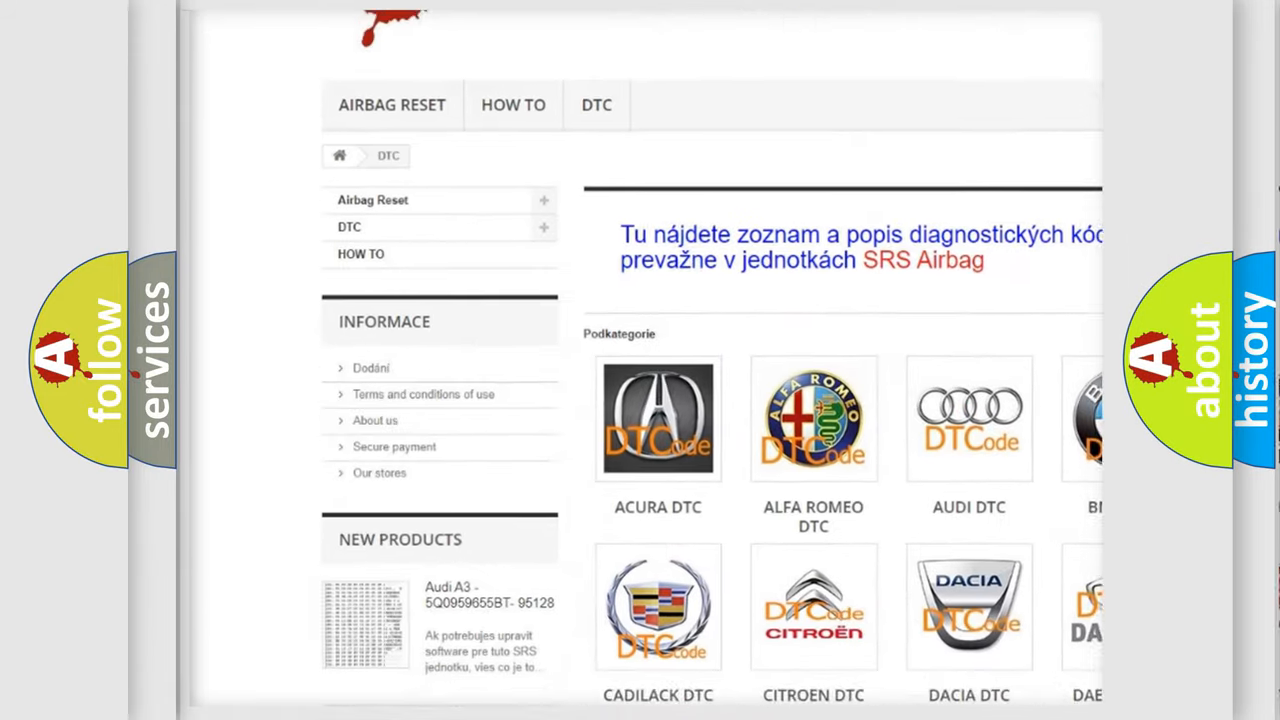
scroll(down, 3)
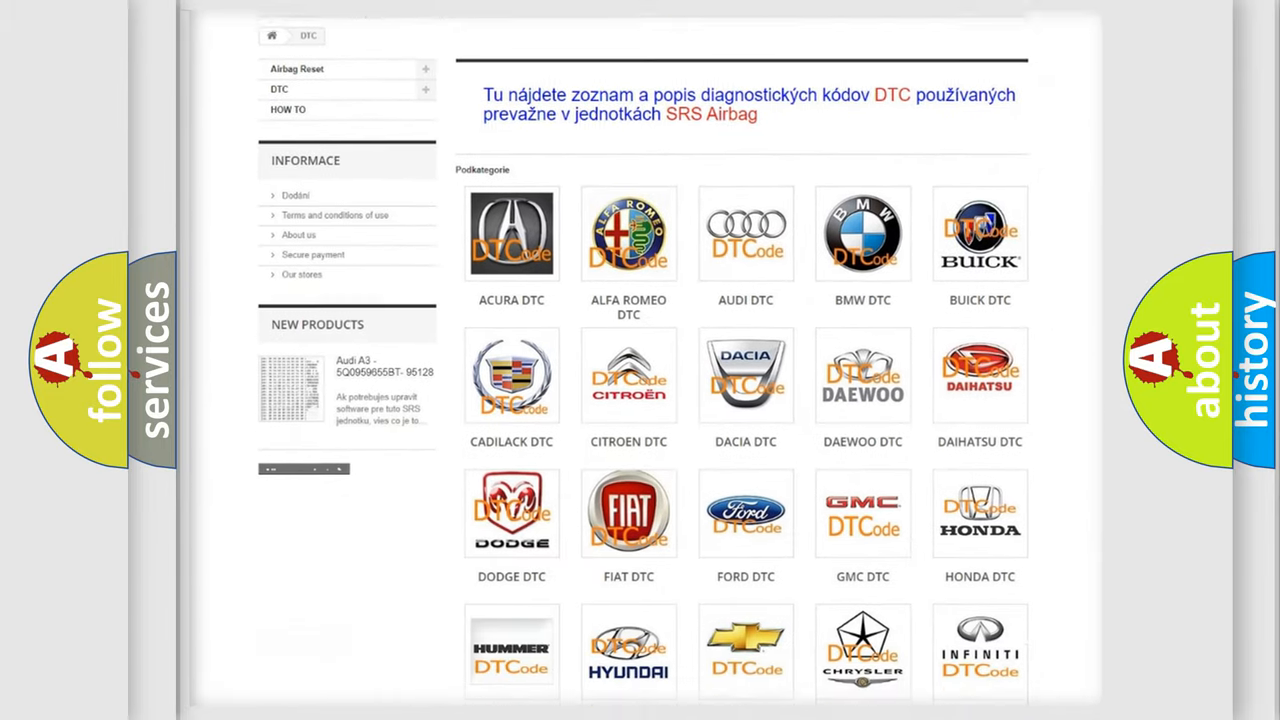
scroll(down, 3)
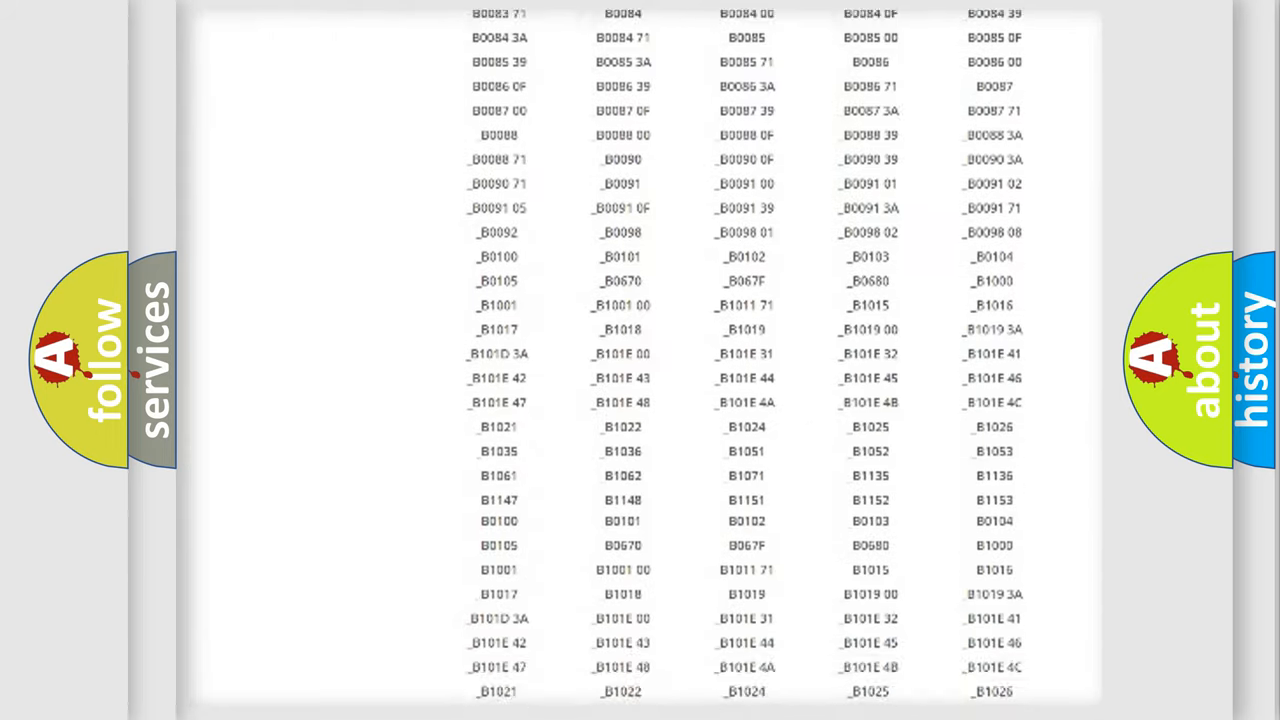
scroll(up, 3)
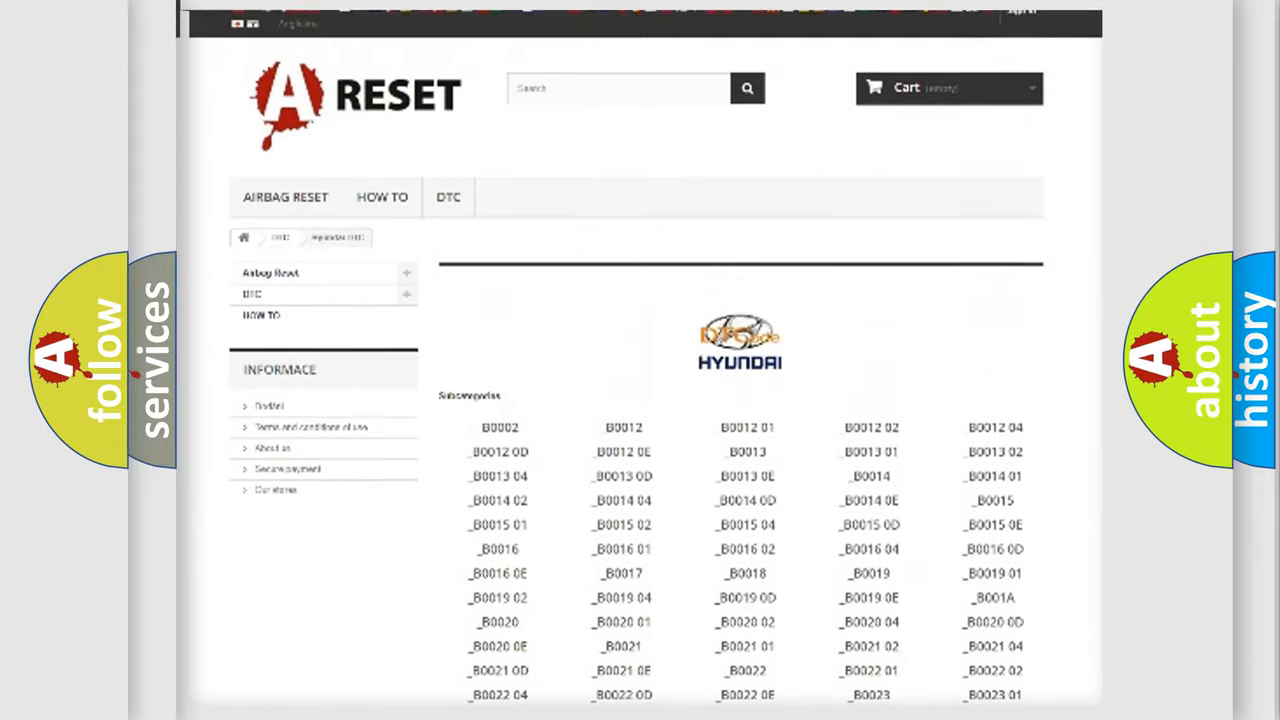
scroll(up, 3)
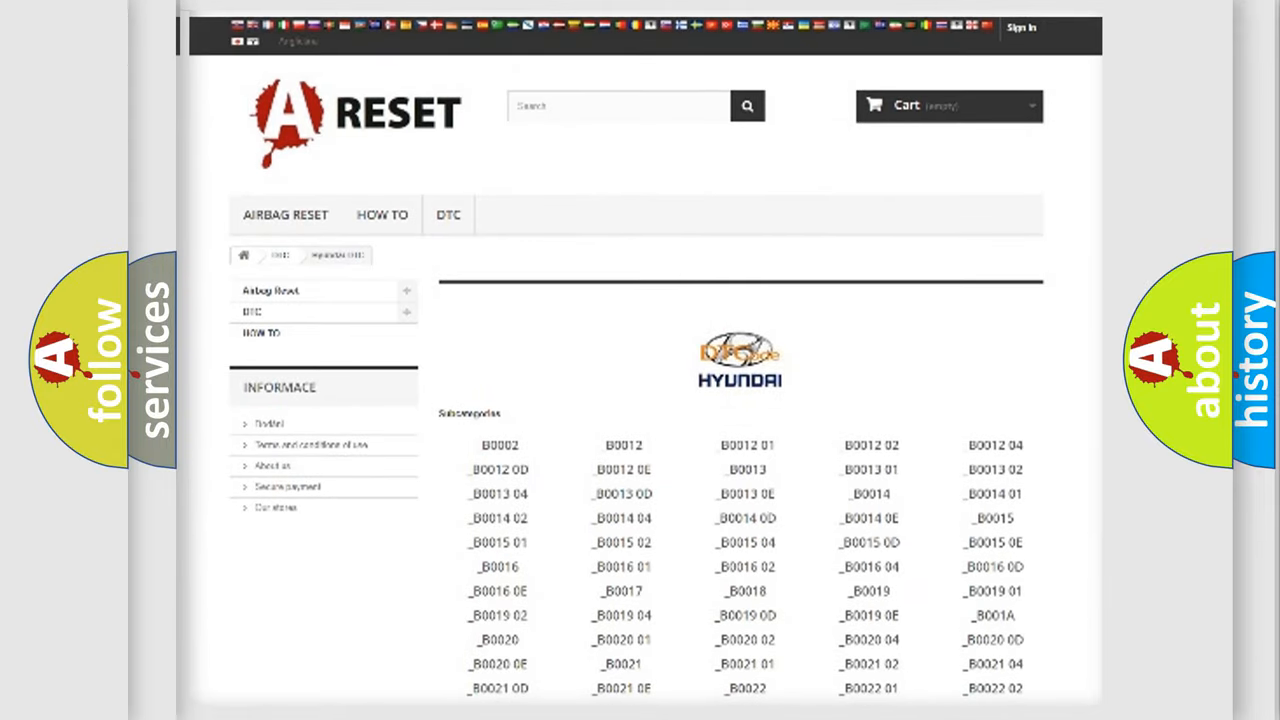